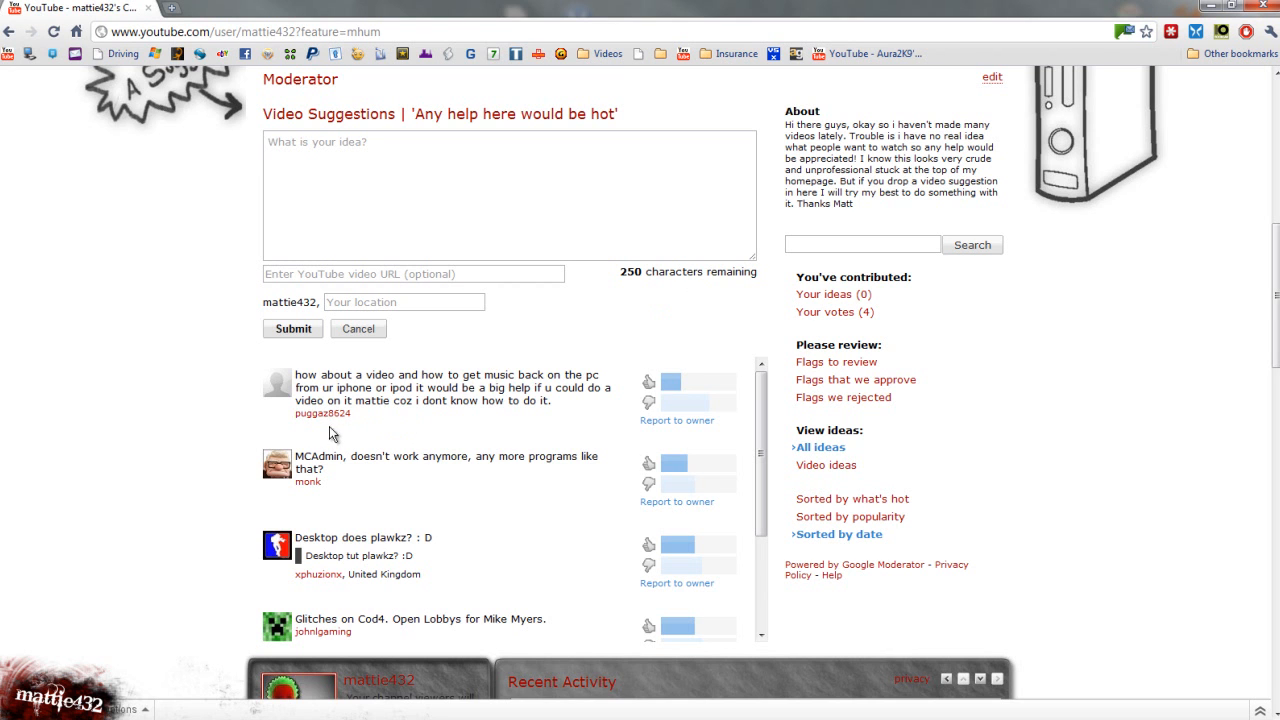
mouse_move(322, 420)
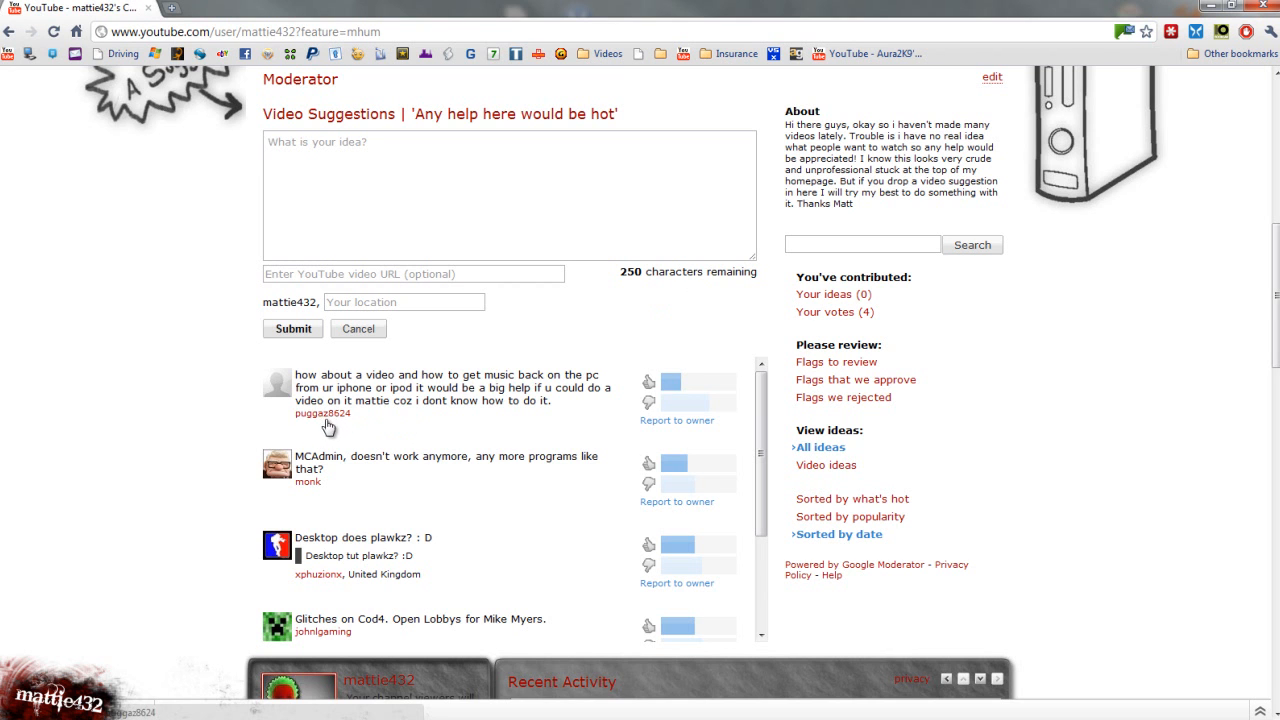
mouse_move(200, 254)
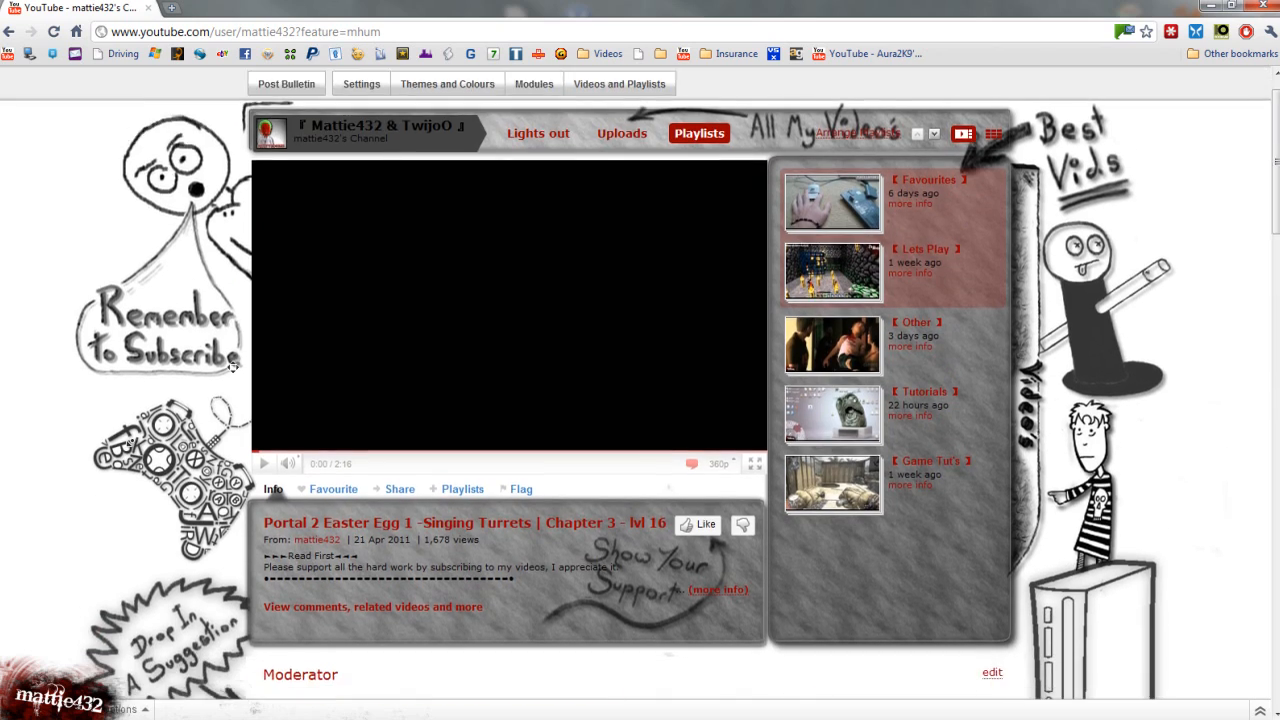
- Drag two desktop icons to the right and then up near the top edge of the desktop
scroll("down", 3)
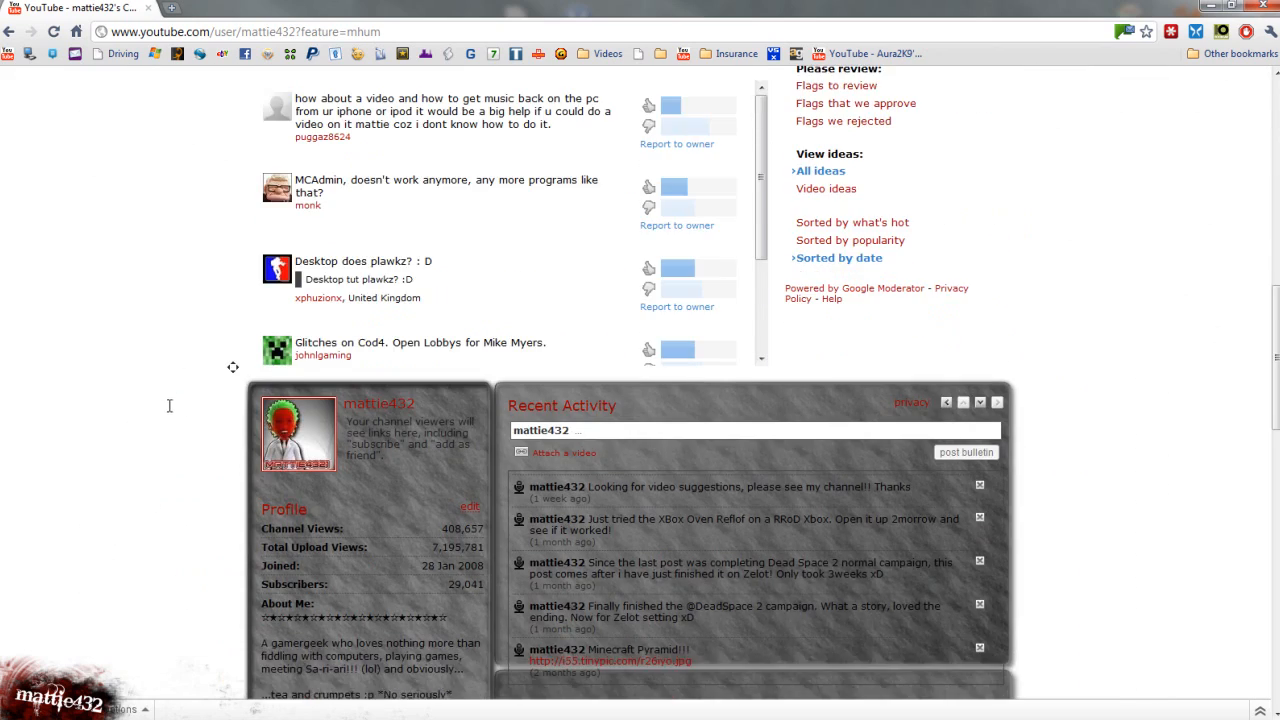
scroll("up", 3)
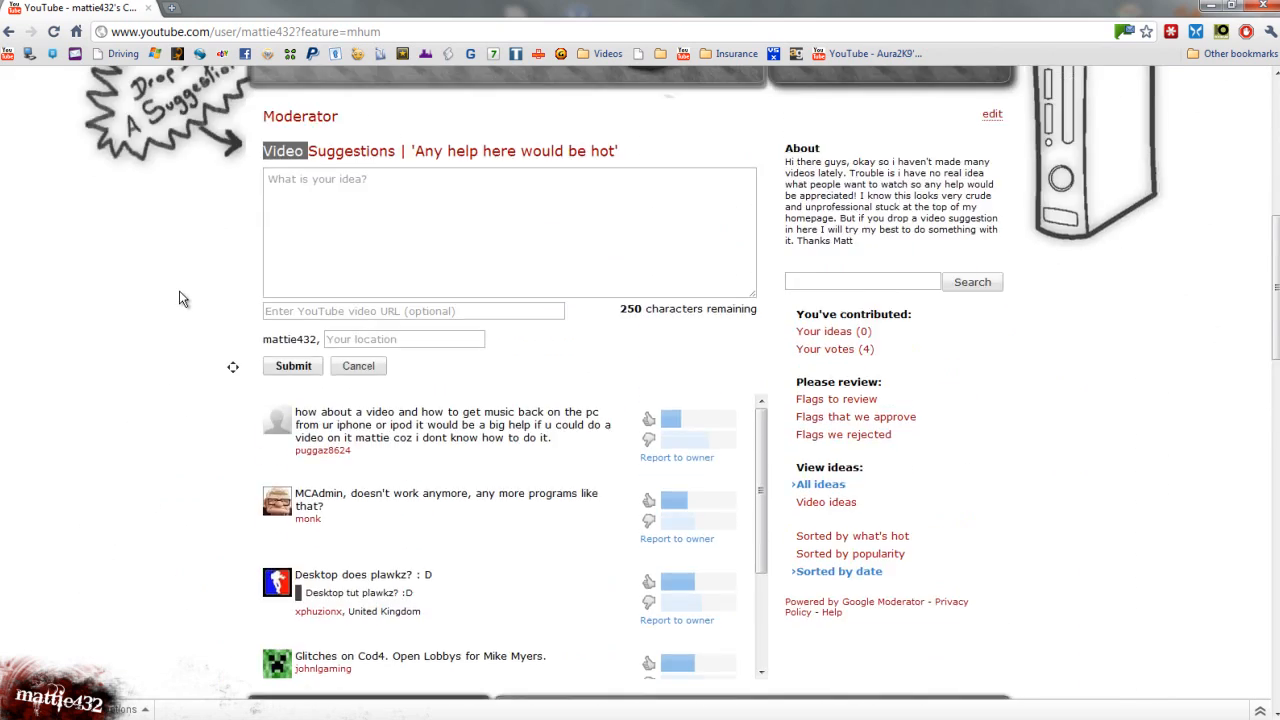
scroll("up", 3)
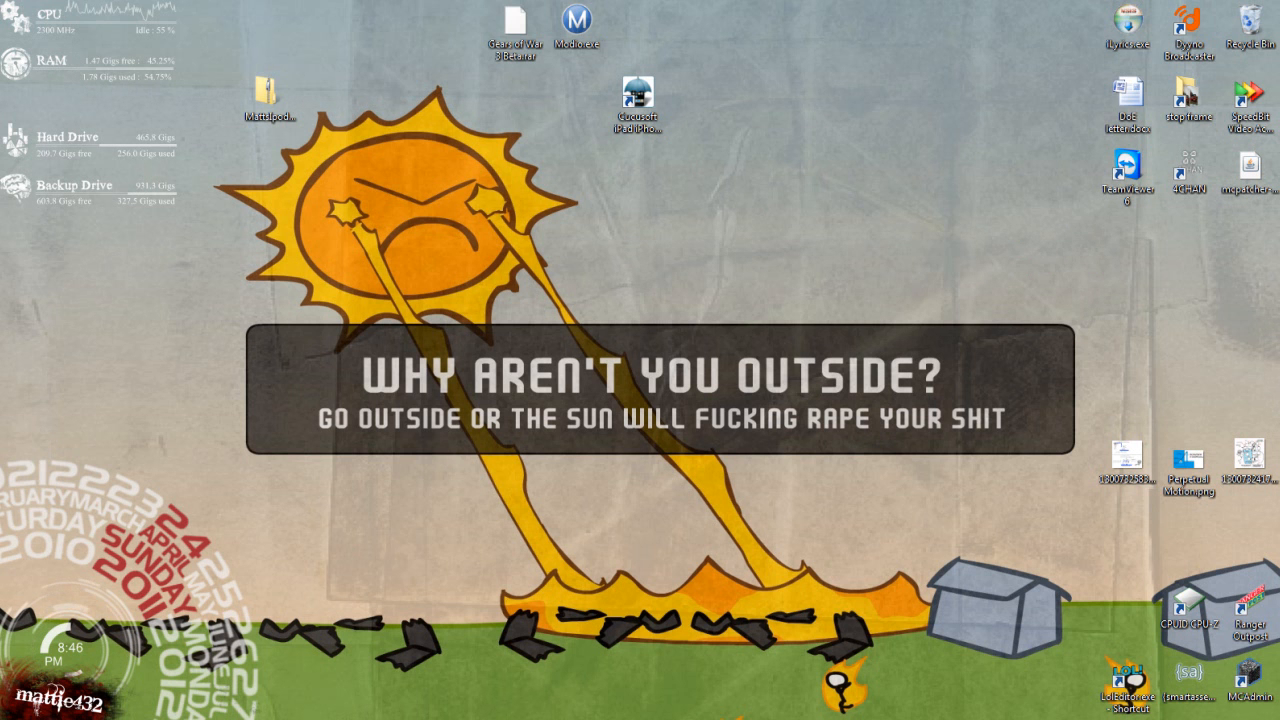
mouse_move(1220, 210)
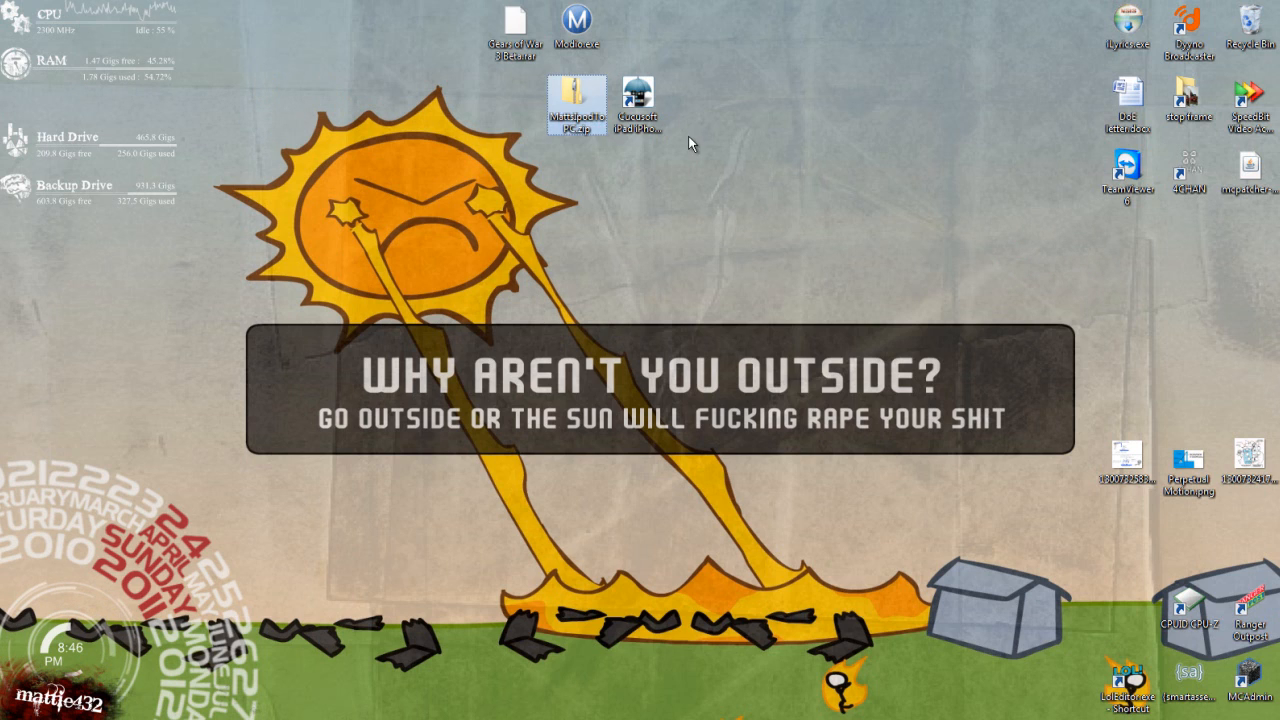
left_click_drag(608, 104, 790, 104)
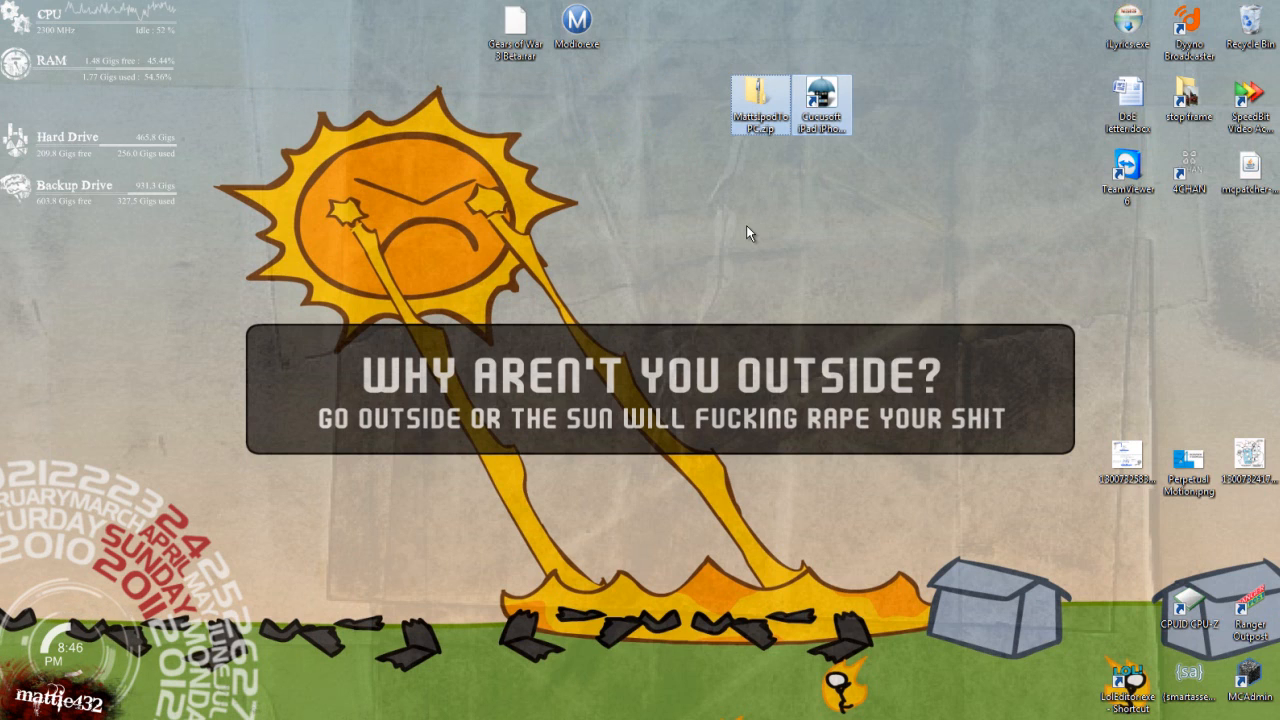
mouse_move(866, 172)
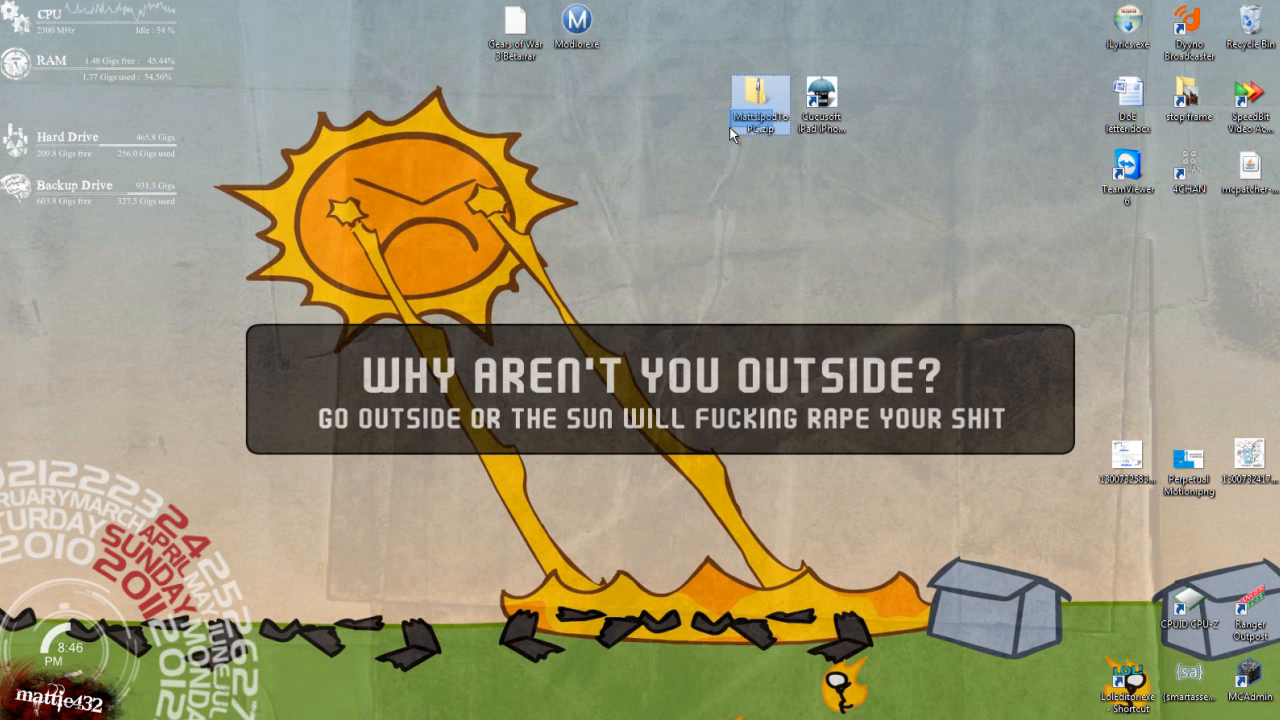
left_click_drag(760, 104, 210, 30)
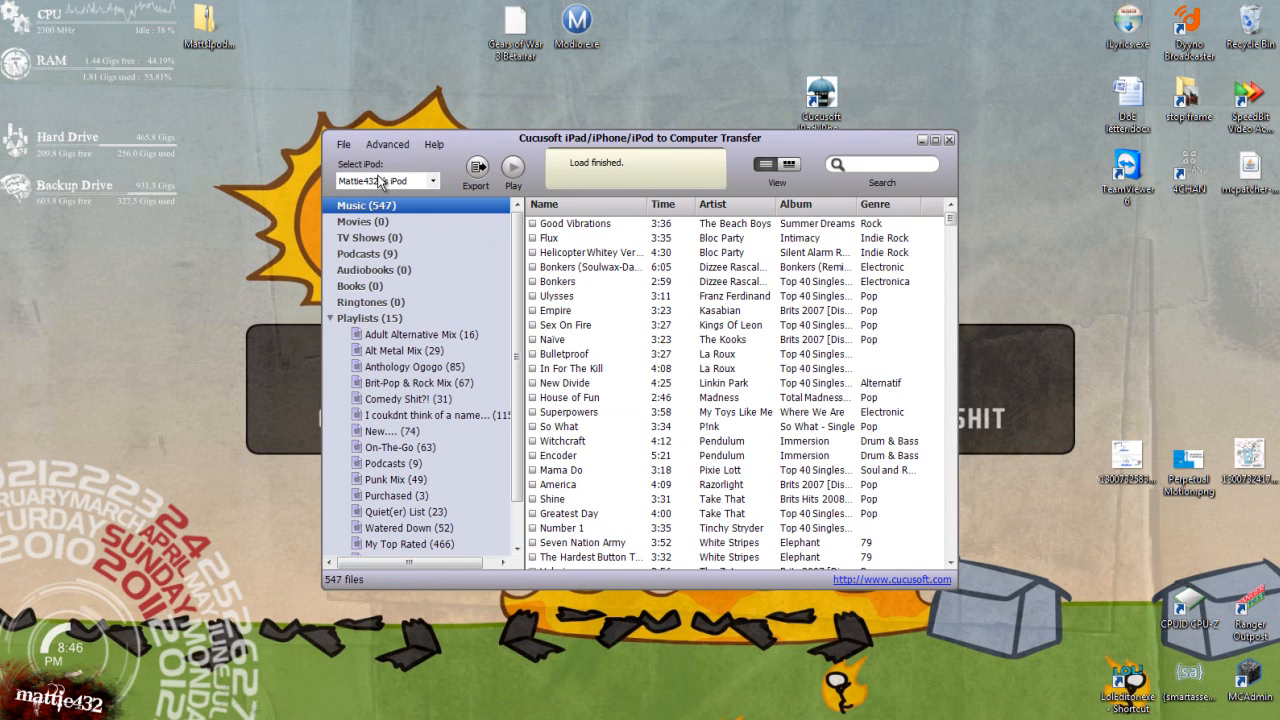
- Choose the connected iPod as source, collapse Playlists, and select the 1:00 My Chemical Romance song for export
left_click(432, 180)
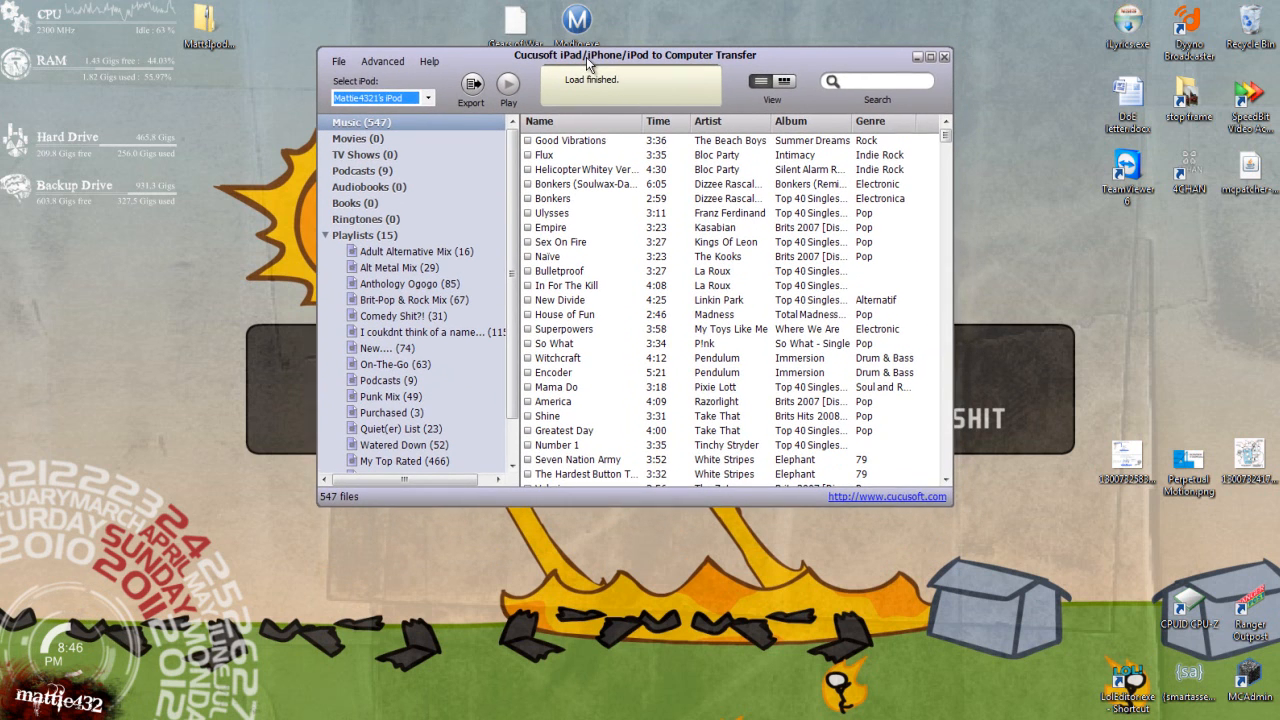
left_click(326, 236)
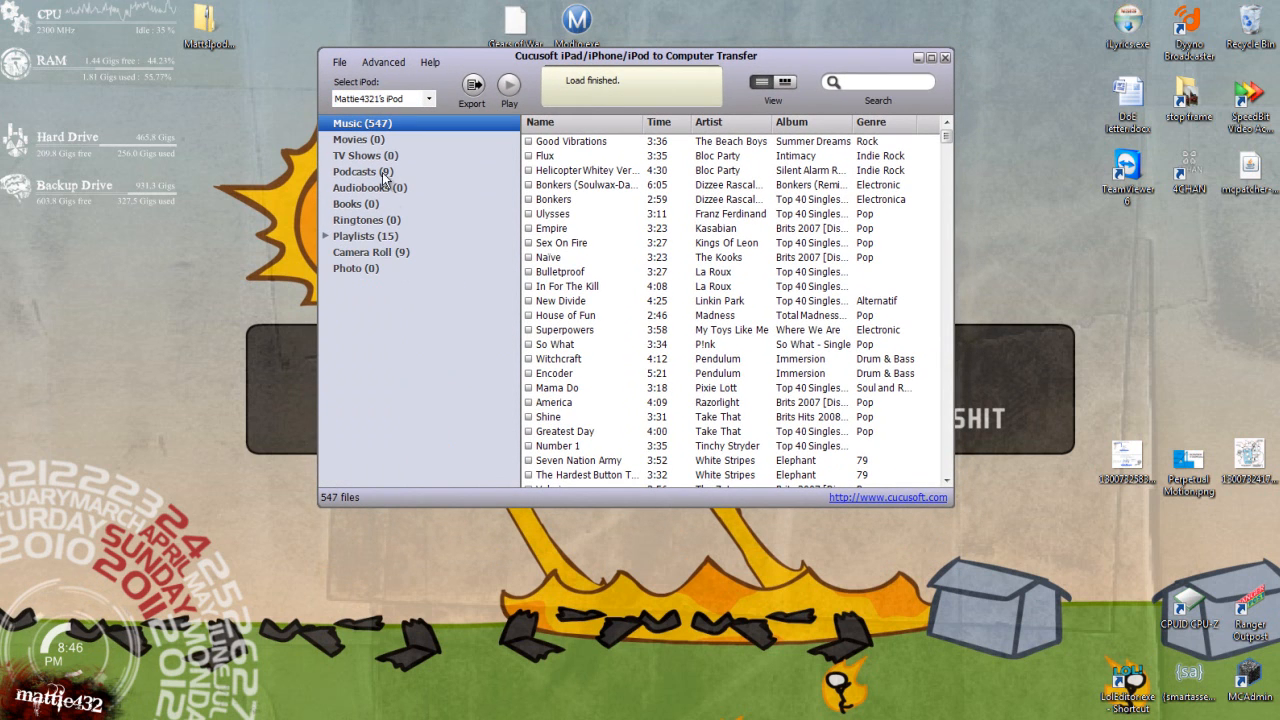
mouse_move(356, 160)
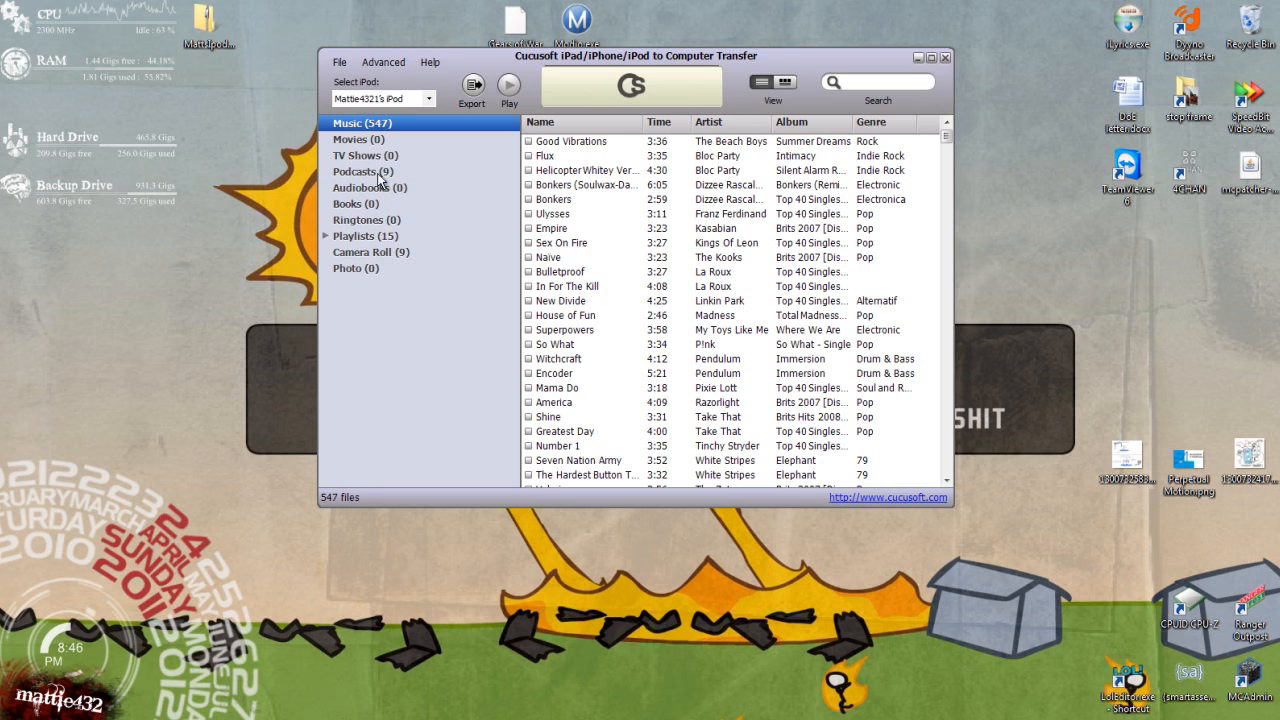
mouse_move(868, 256)
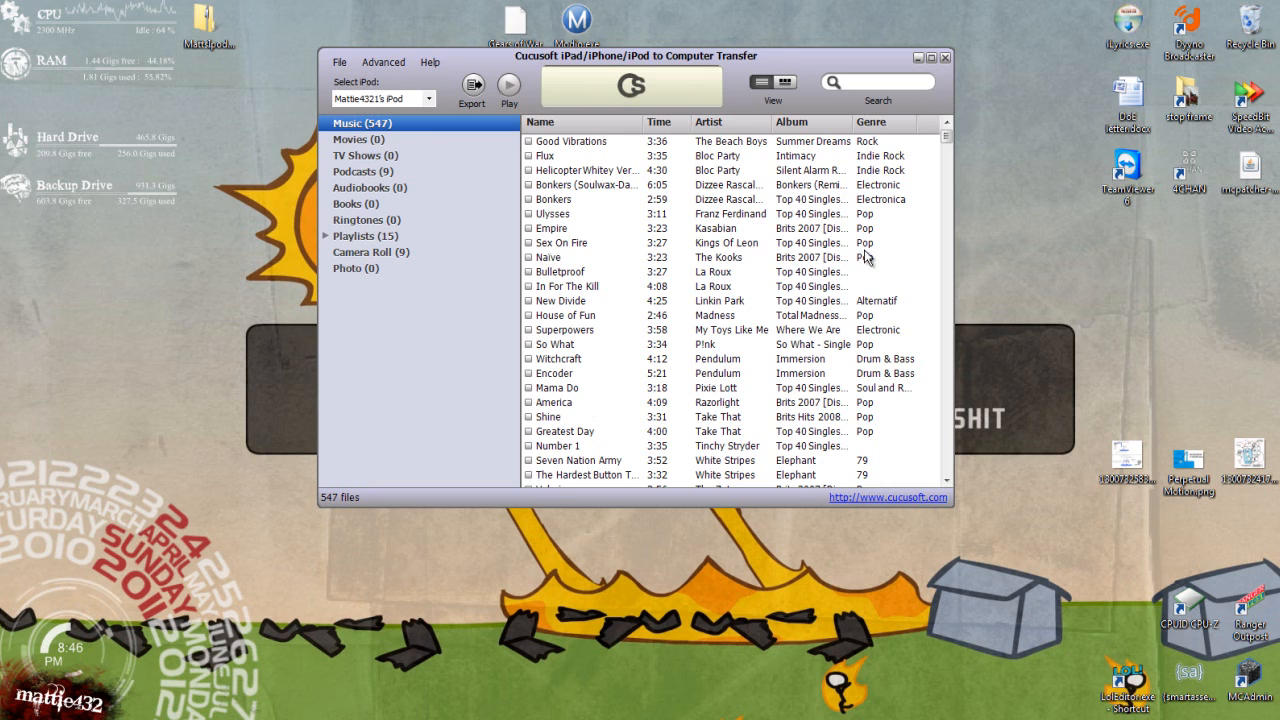
scroll("down", 3)
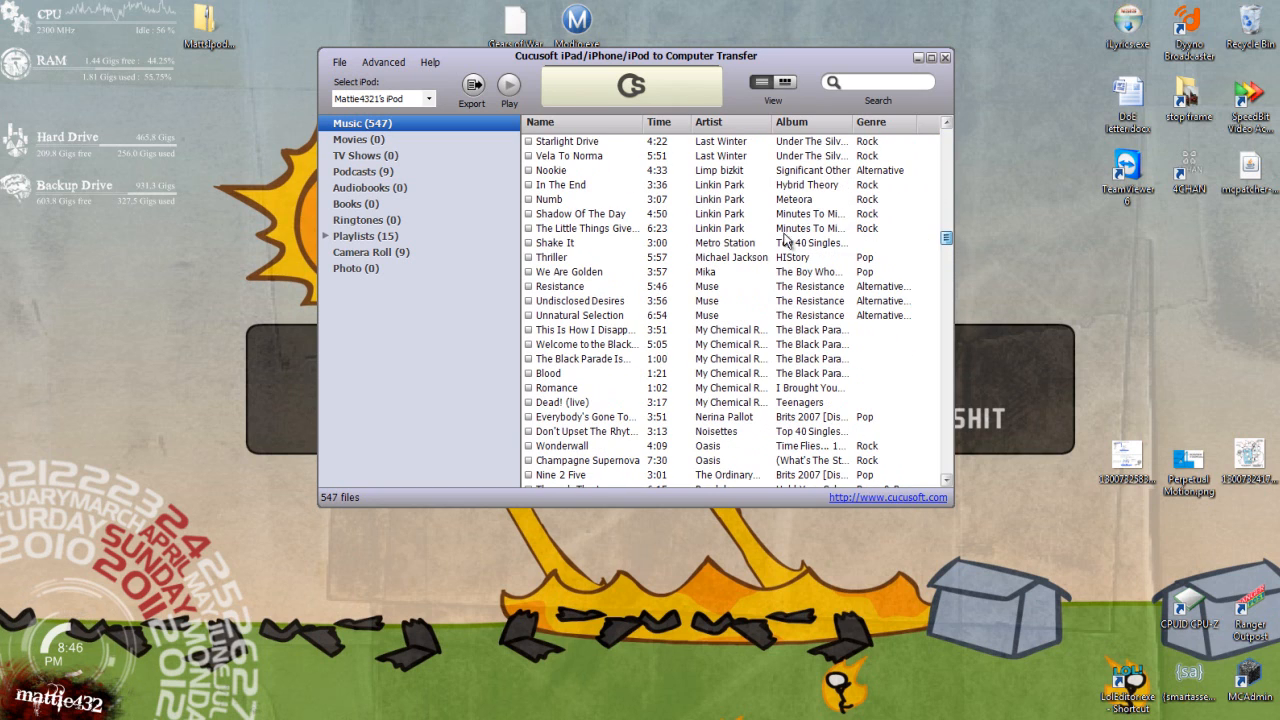
mouse_move(604, 350)
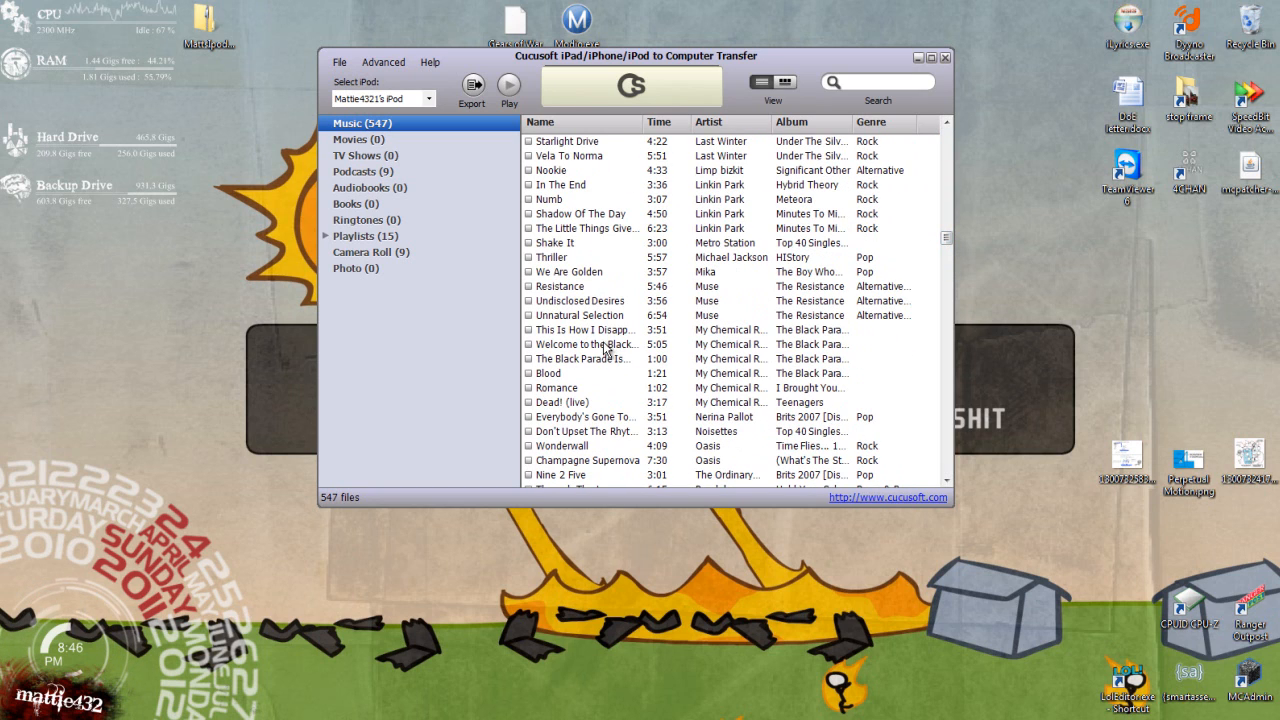
left_click(584, 358)
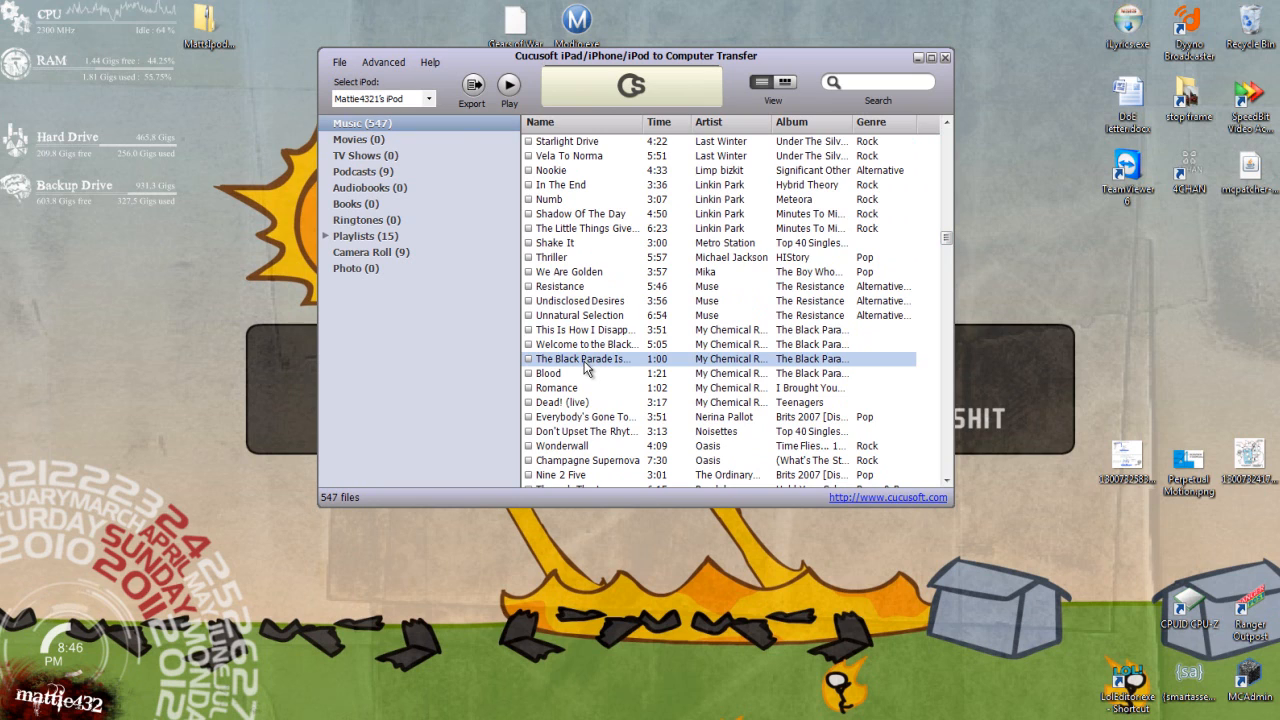
right_click(584, 358)
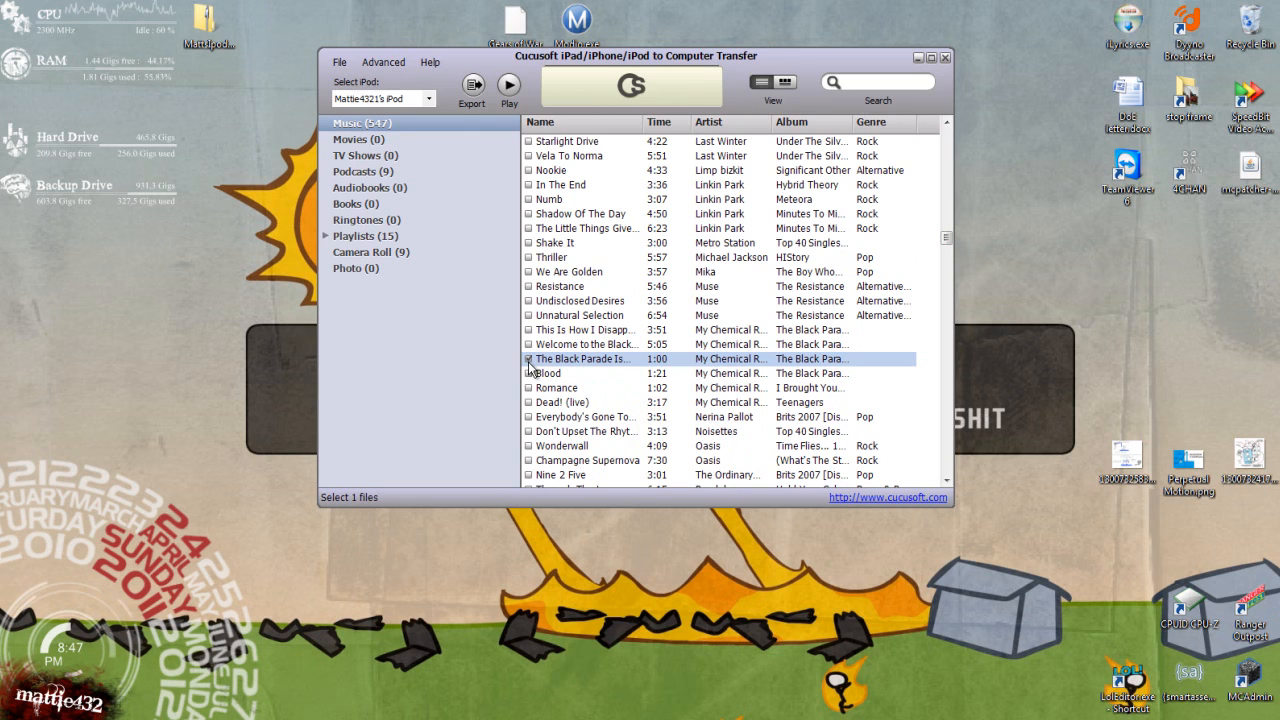
- Export the ticked song using Export to Disk Only, then agree to view the output folder
left_click(472, 88)
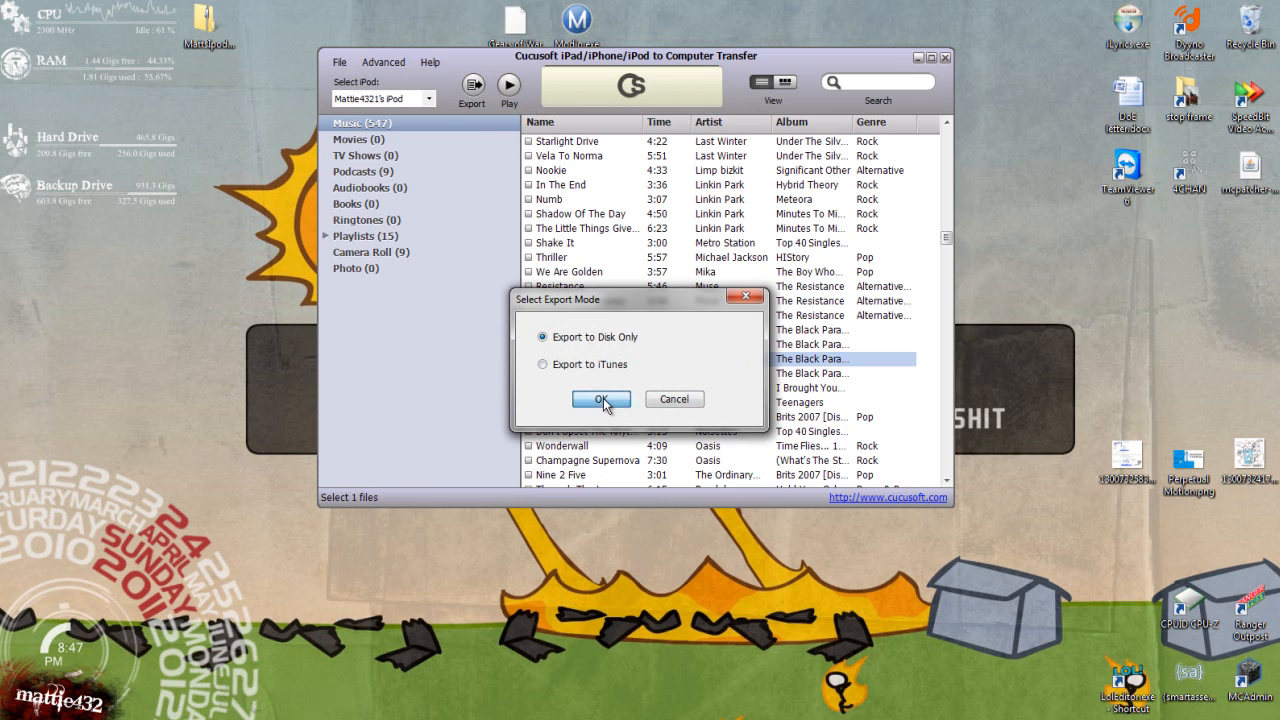
left_click(596, 400)
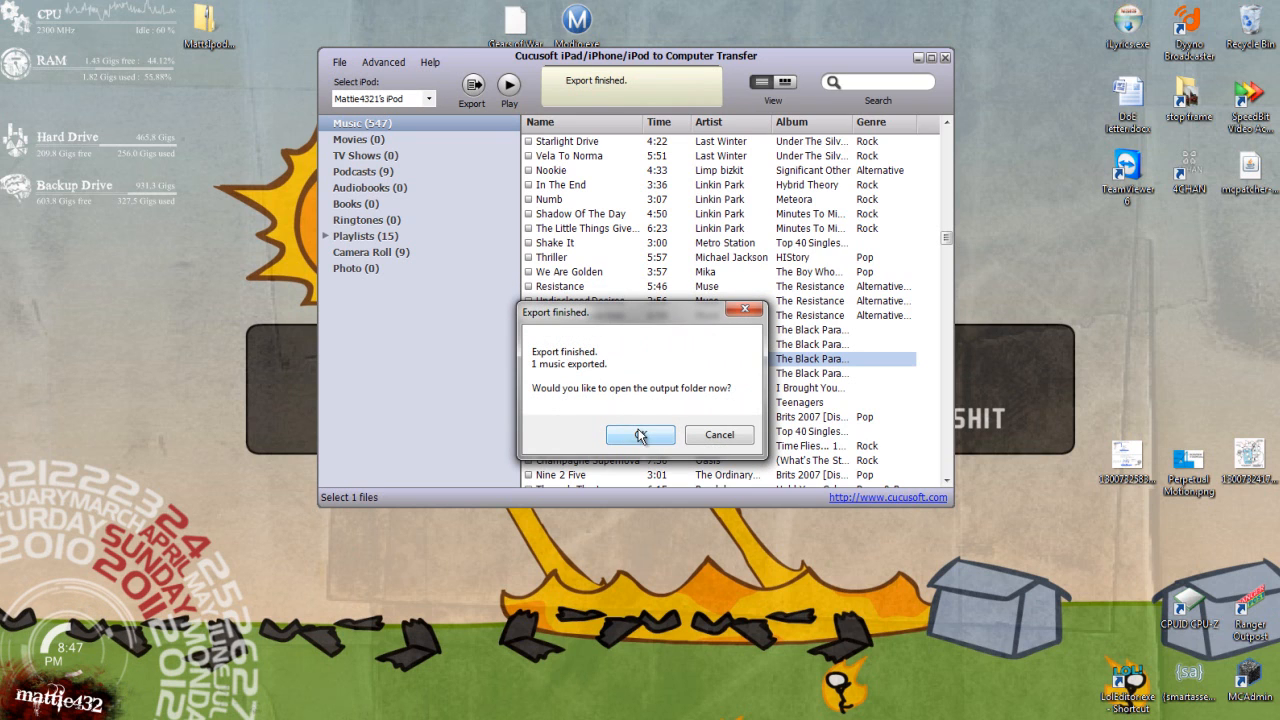
left_click(640, 434)
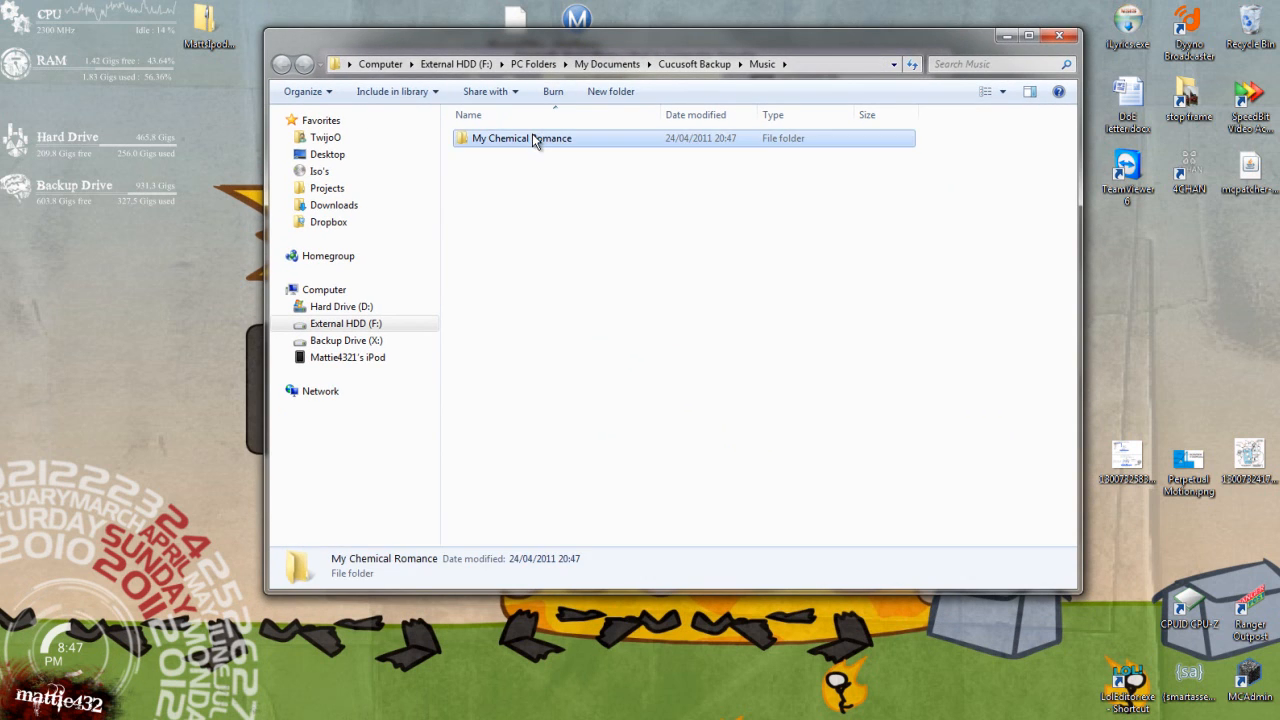
- Check the exported mp3 inside the My Chemical Romance folder, then navigate up to My Documents
double_click(520, 138)
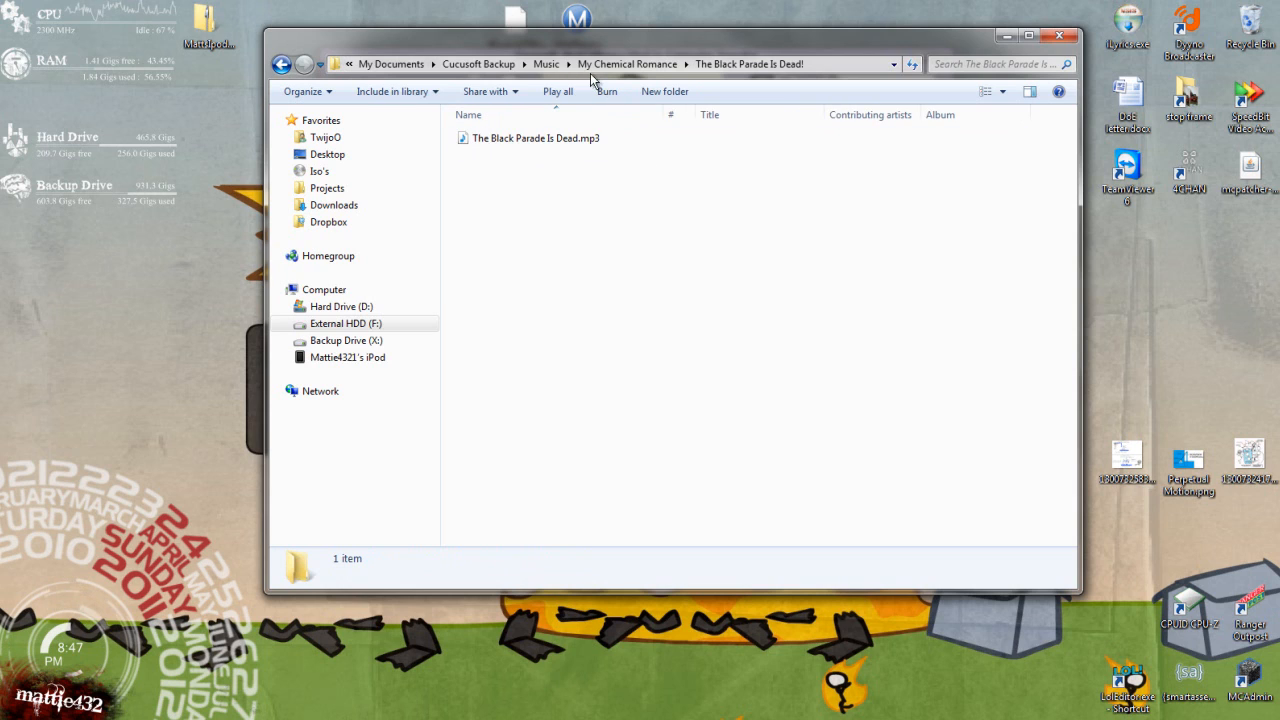
left_click(546, 64)
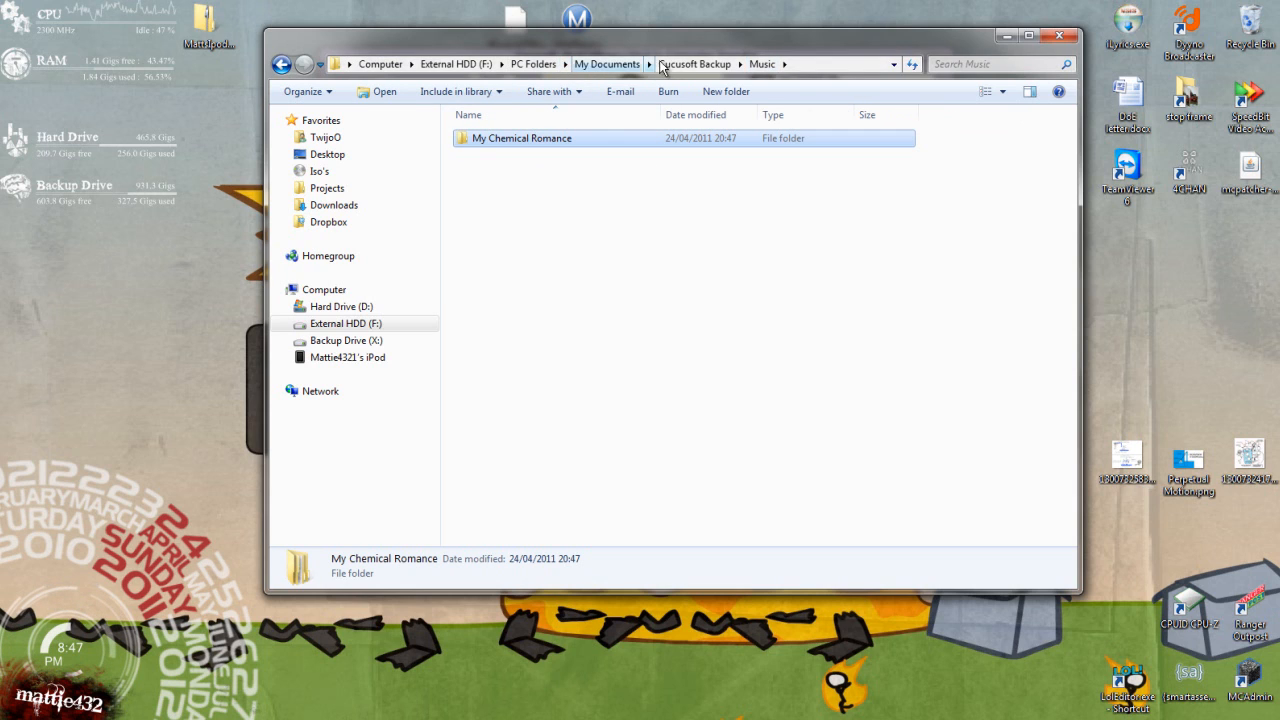
left_click(608, 64)
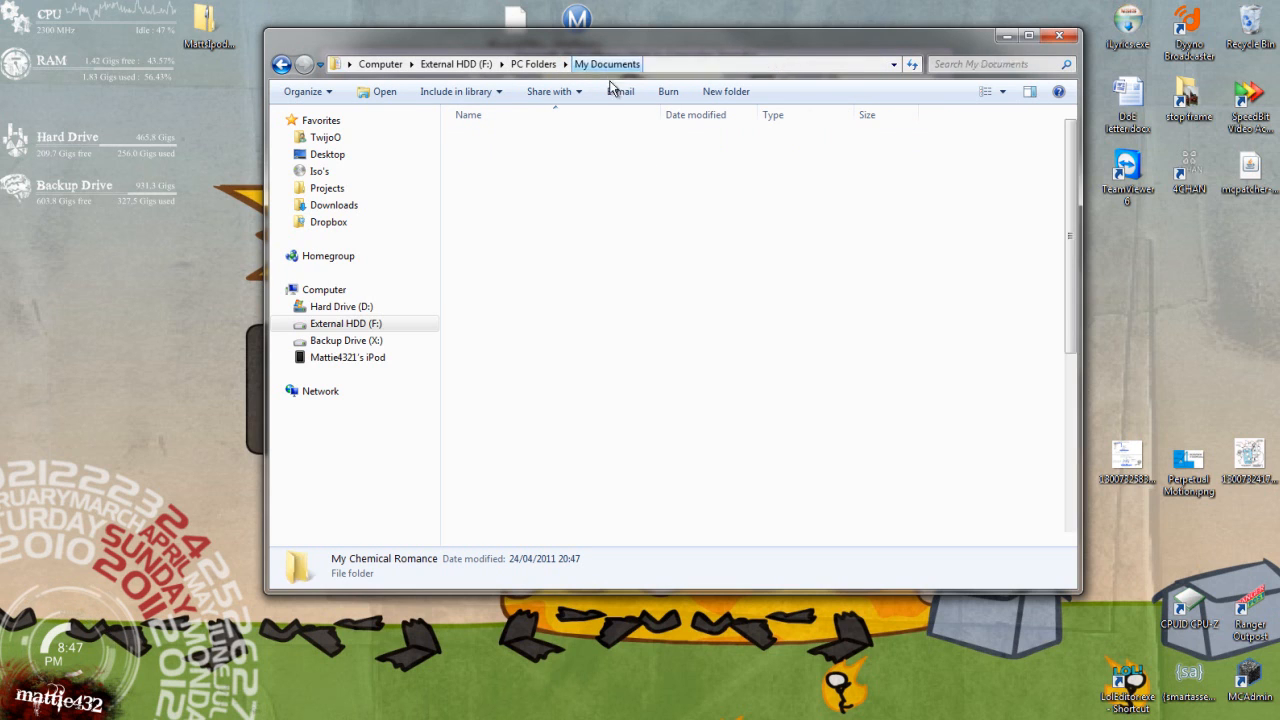
left_click(608, 64)
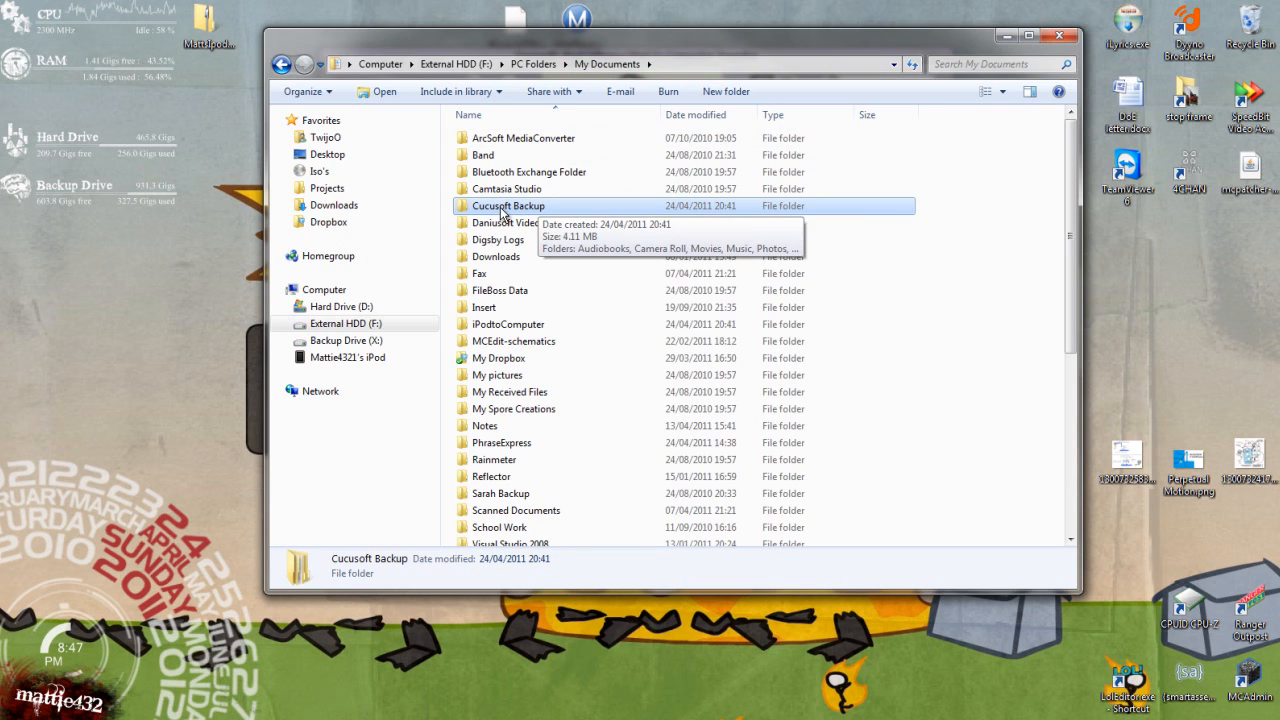
- Show the Cucusoft Backup folder with its media subfolders and return to the transfer tool
double_click(508, 204)
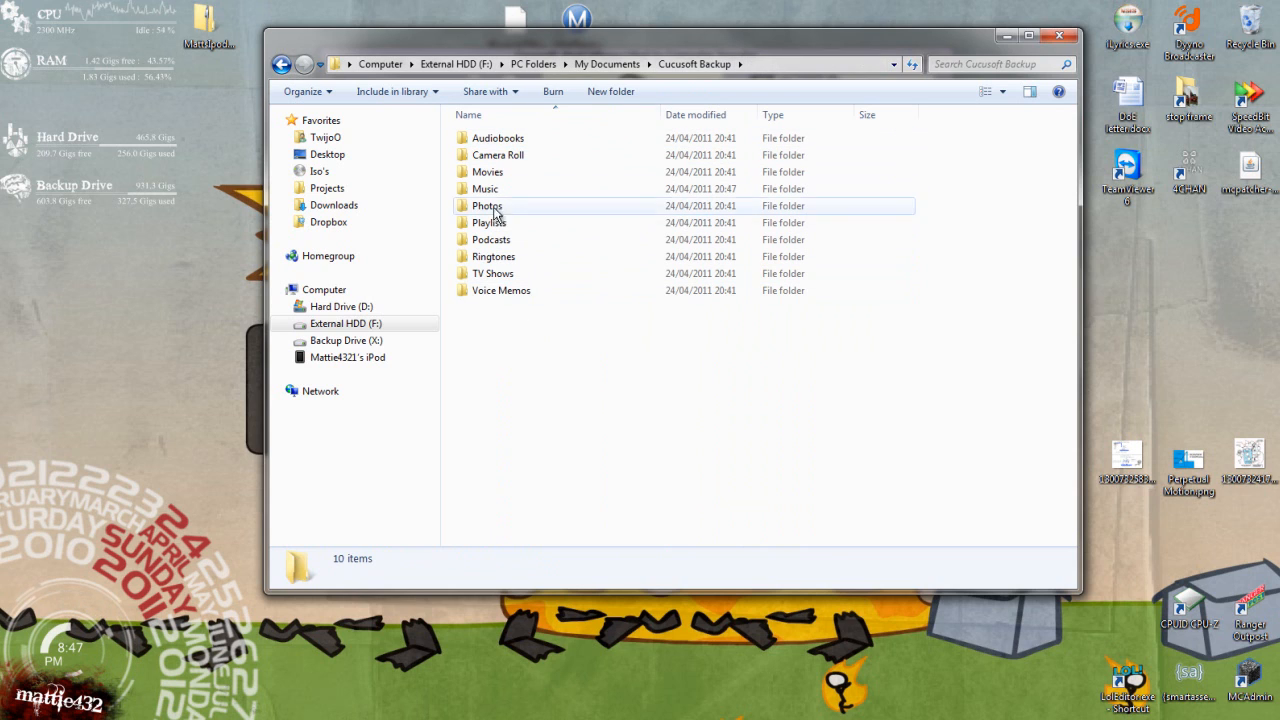
left_click(348, 324)
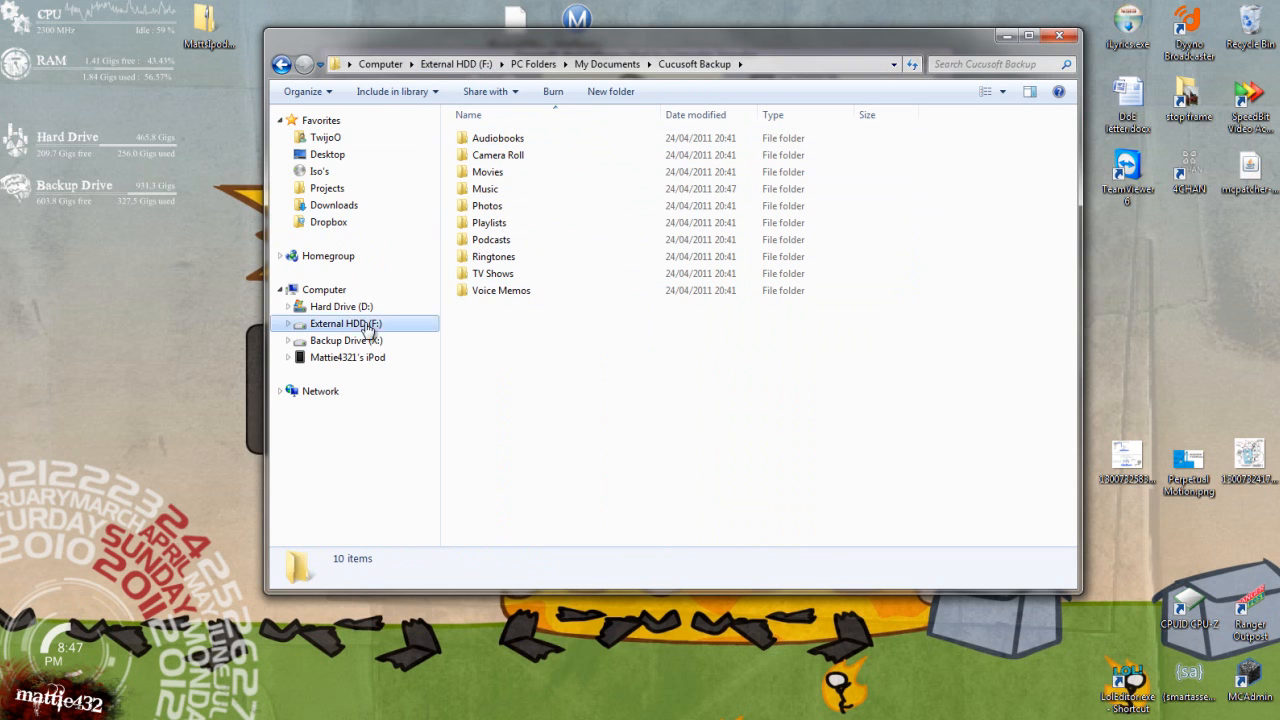
left_click(324, 136)
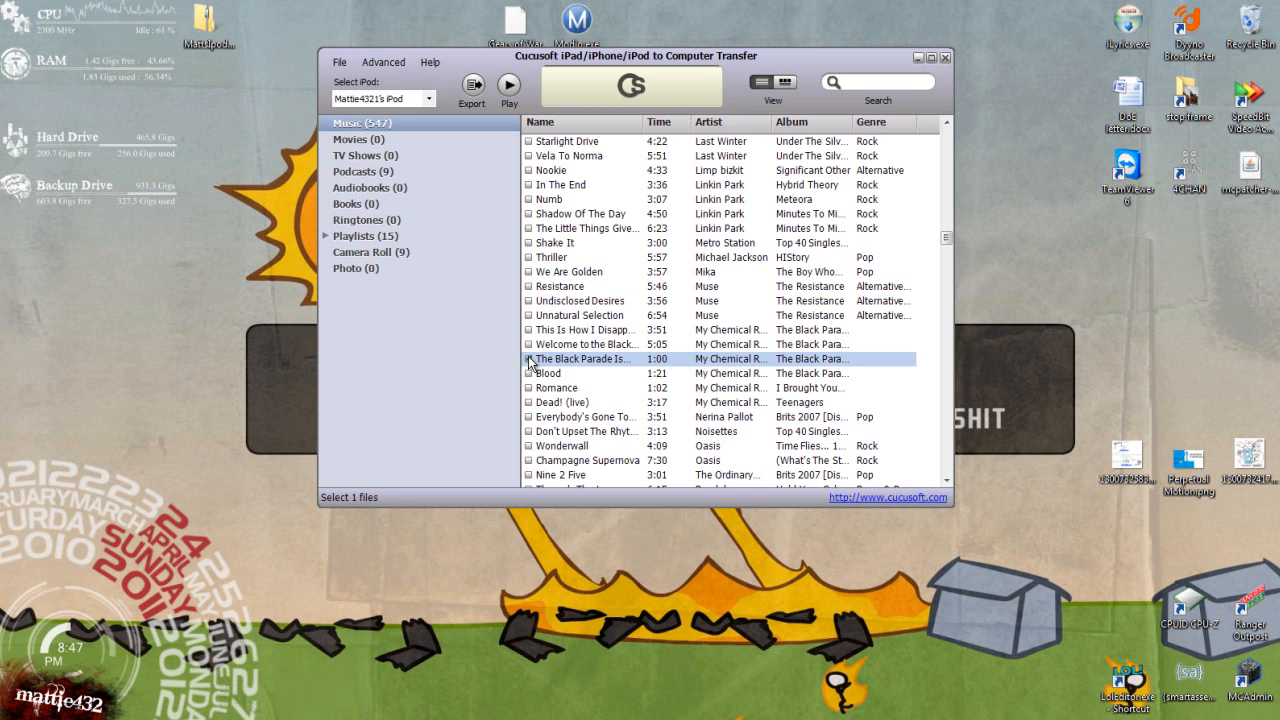
- Show the Options dialog under Advanced listing each media type's backup folder path
left_click(384, 62)
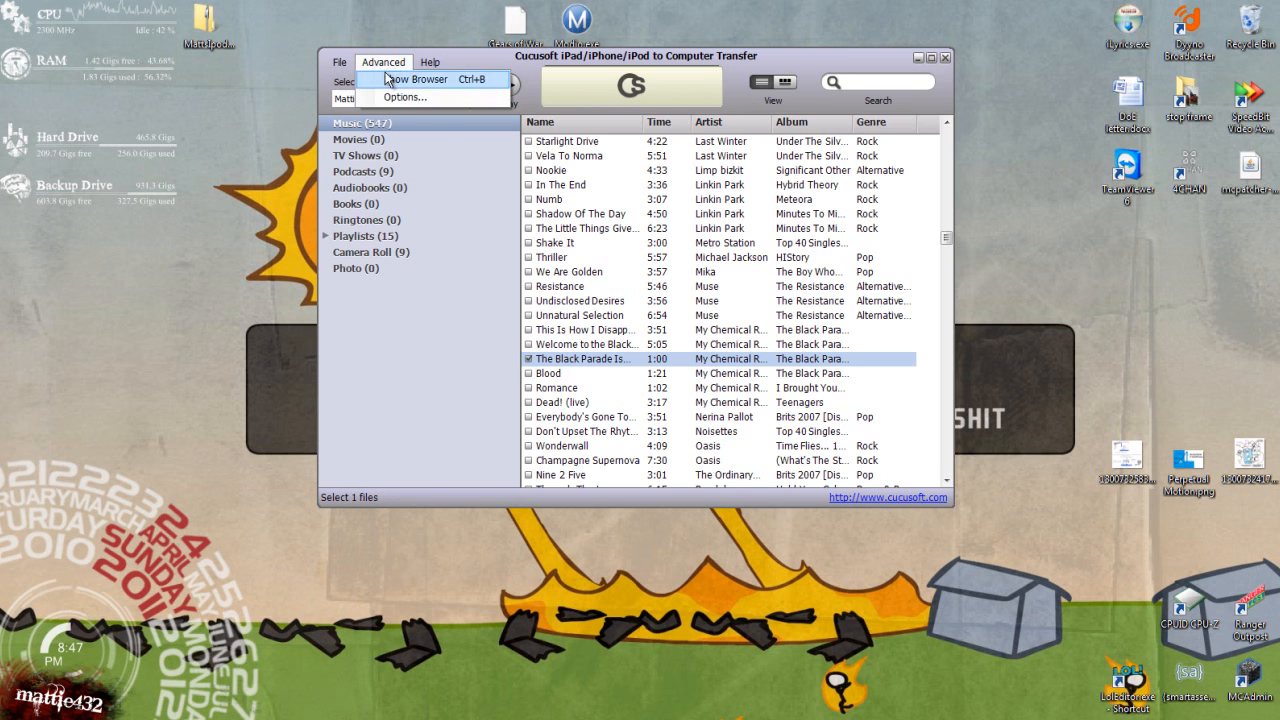
left_click(404, 96)
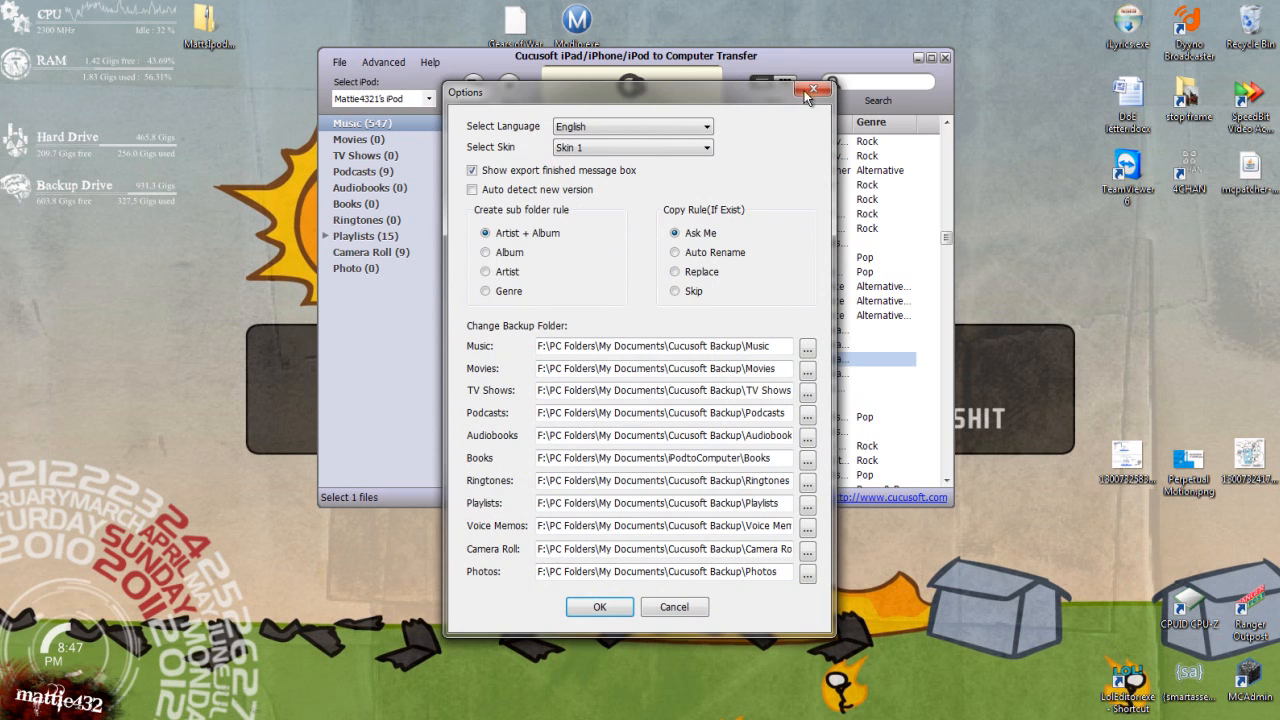